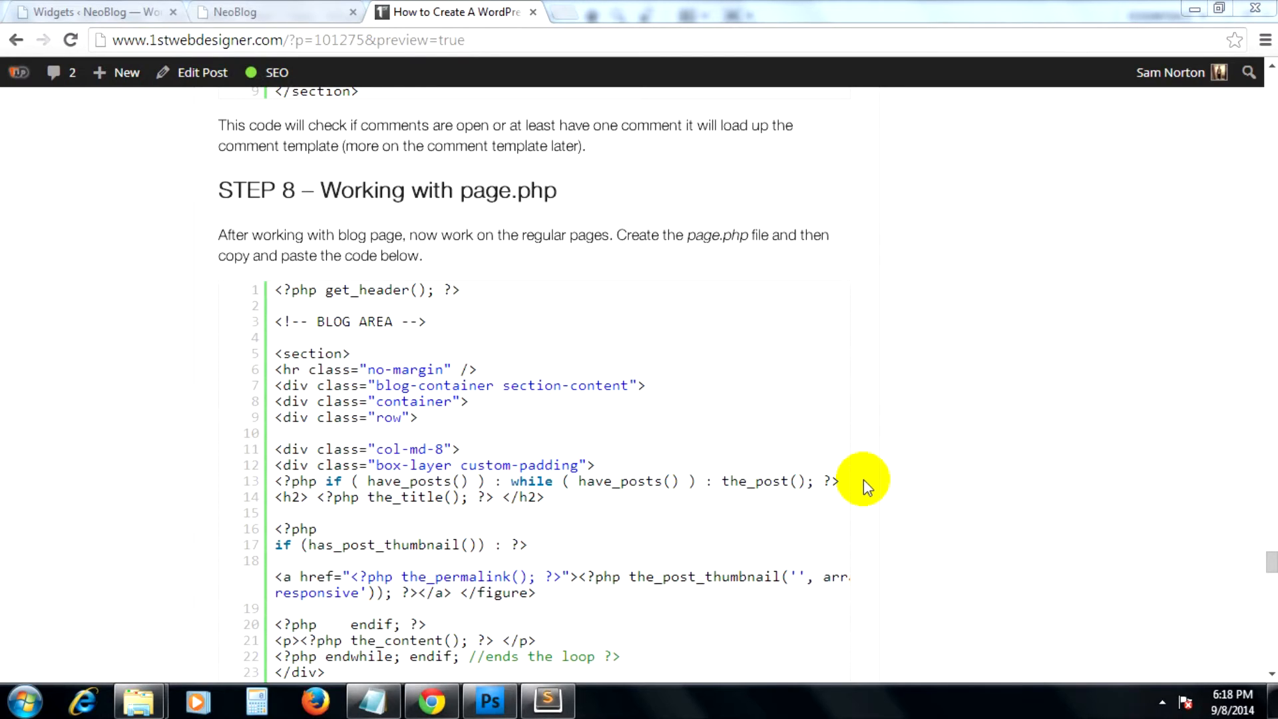
pyautogui.moveTo(766, 303)
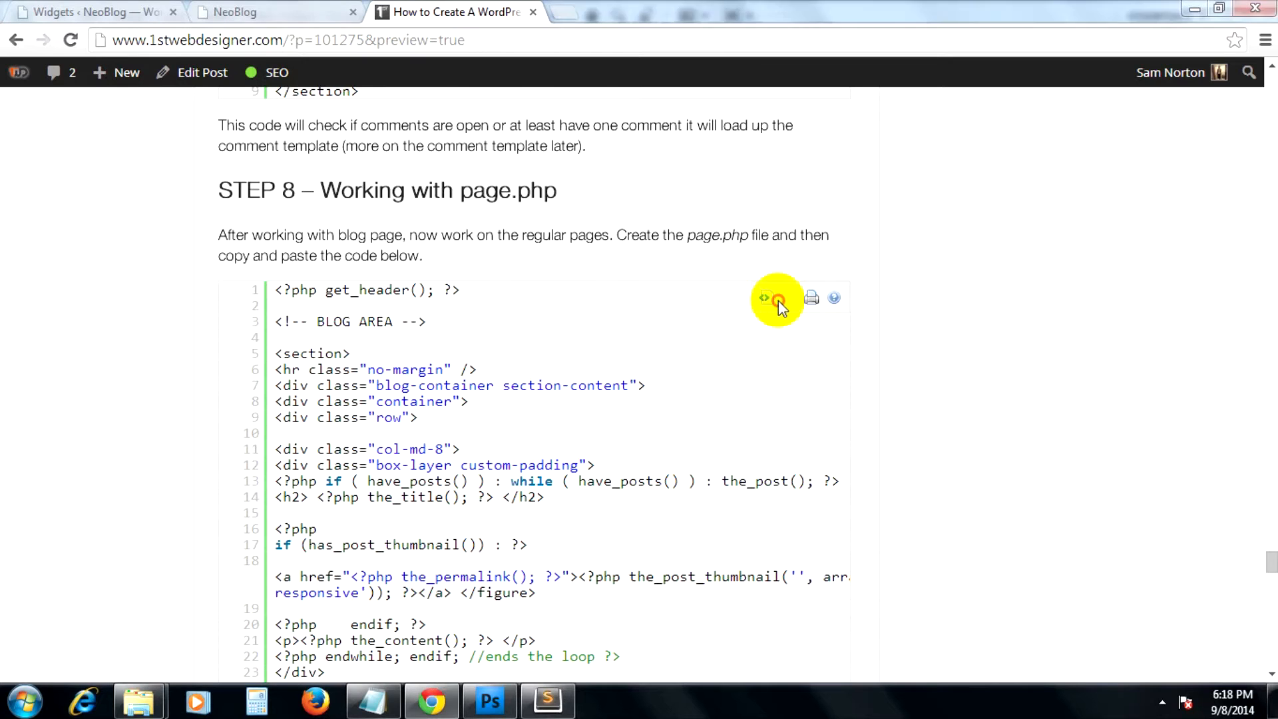
# Open the Step 8 page.php listing as plain text and select all of it to copy
pyautogui.click(762, 298)
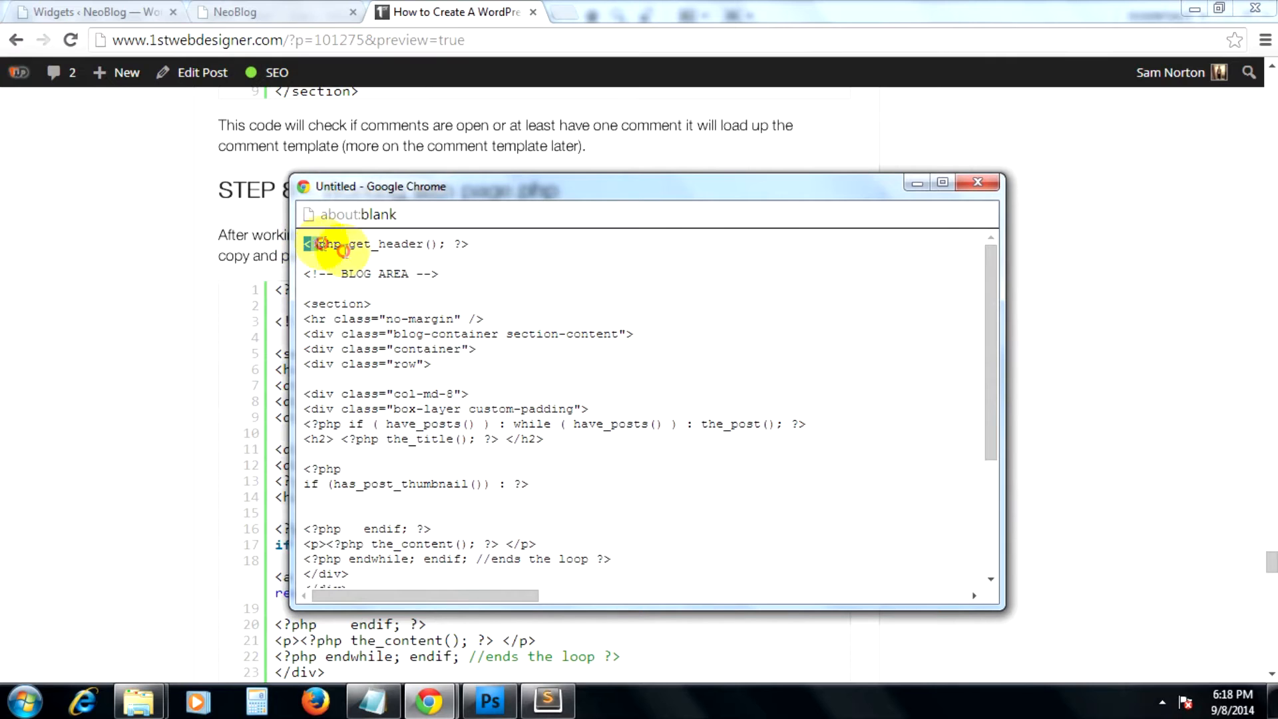
pyautogui.press('ctrl+a')
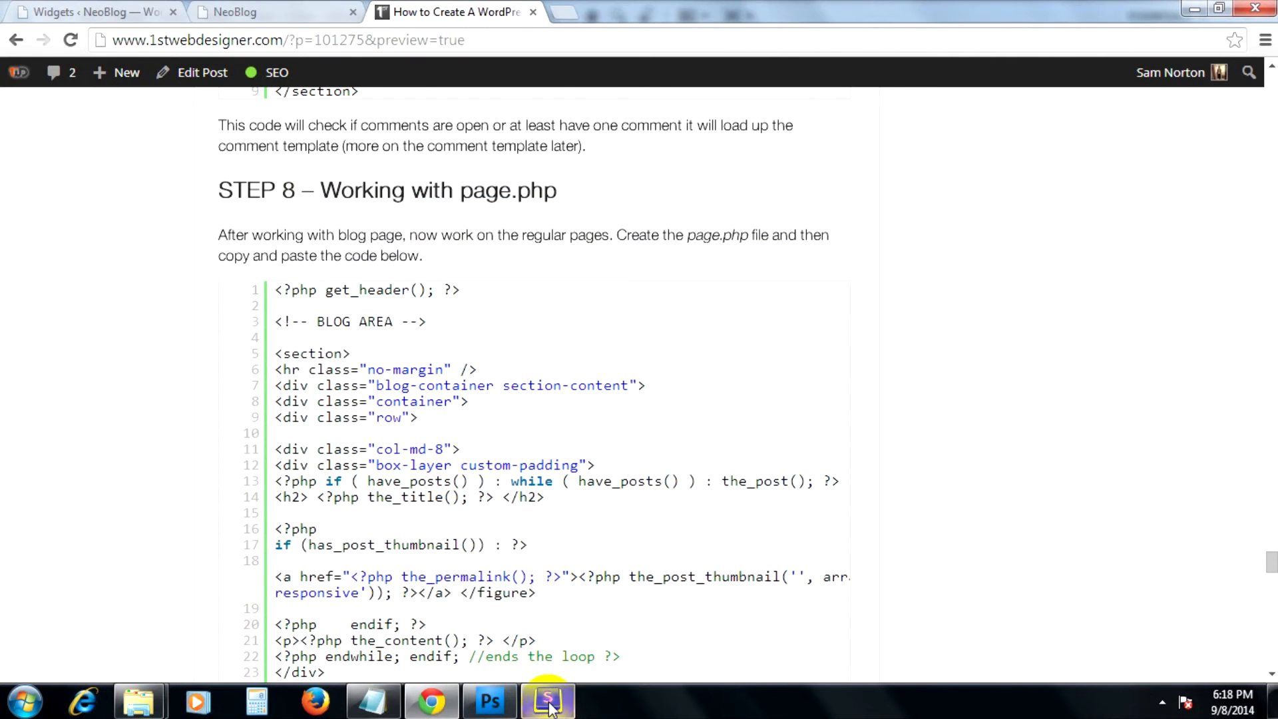
# Switch to Sublime Text showing NeoBlog's page.php
pyautogui.click(546, 701)
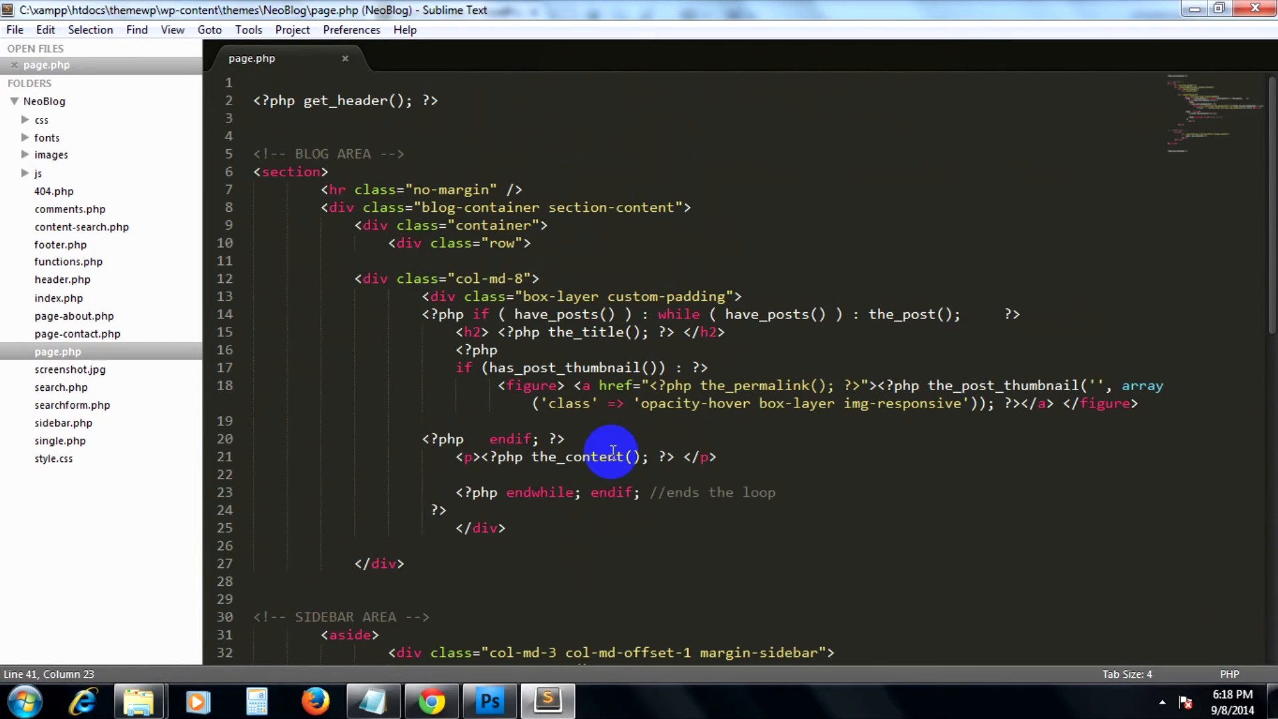
pyautogui.moveTo(680, 478)
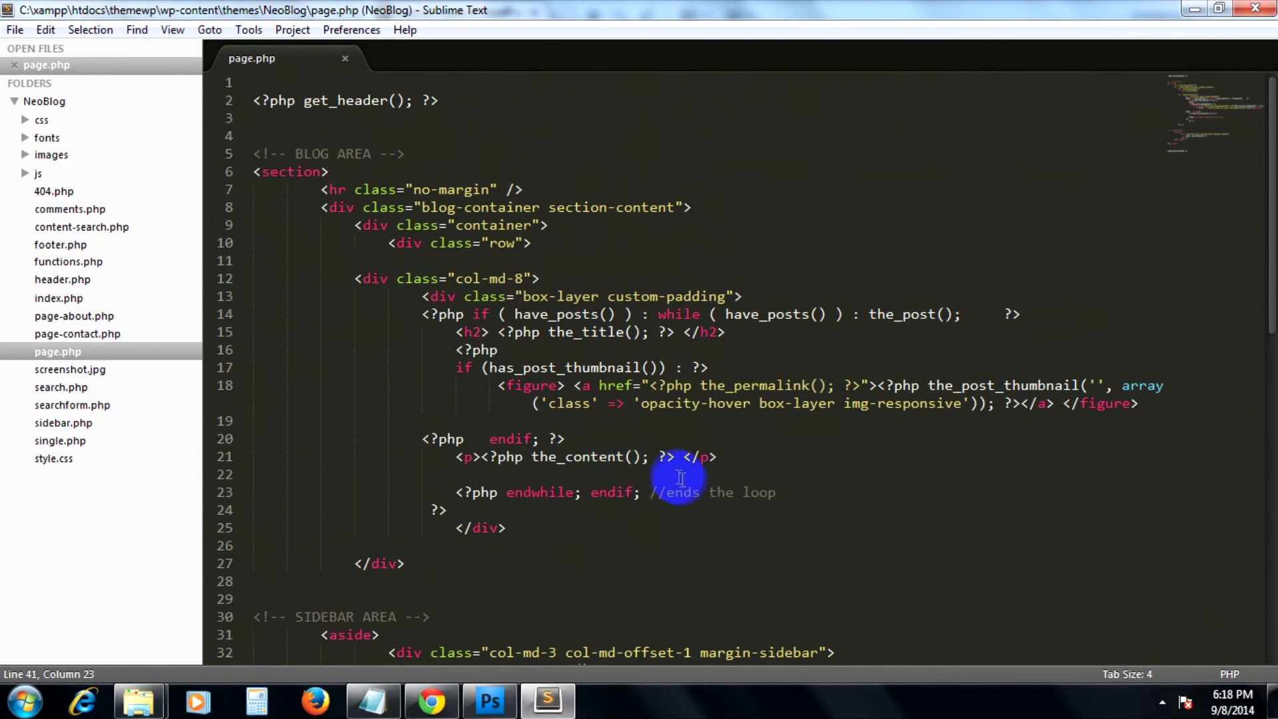
pyautogui.scroll(-3)
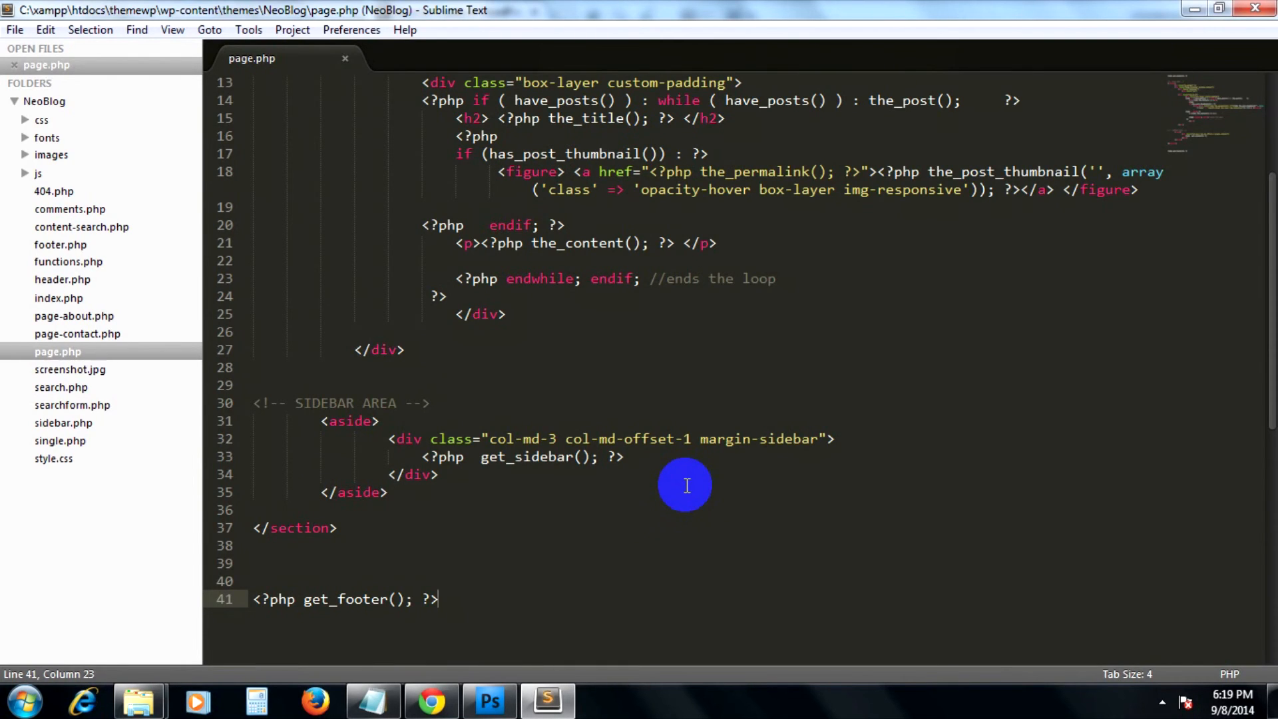
pyautogui.scroll(3)
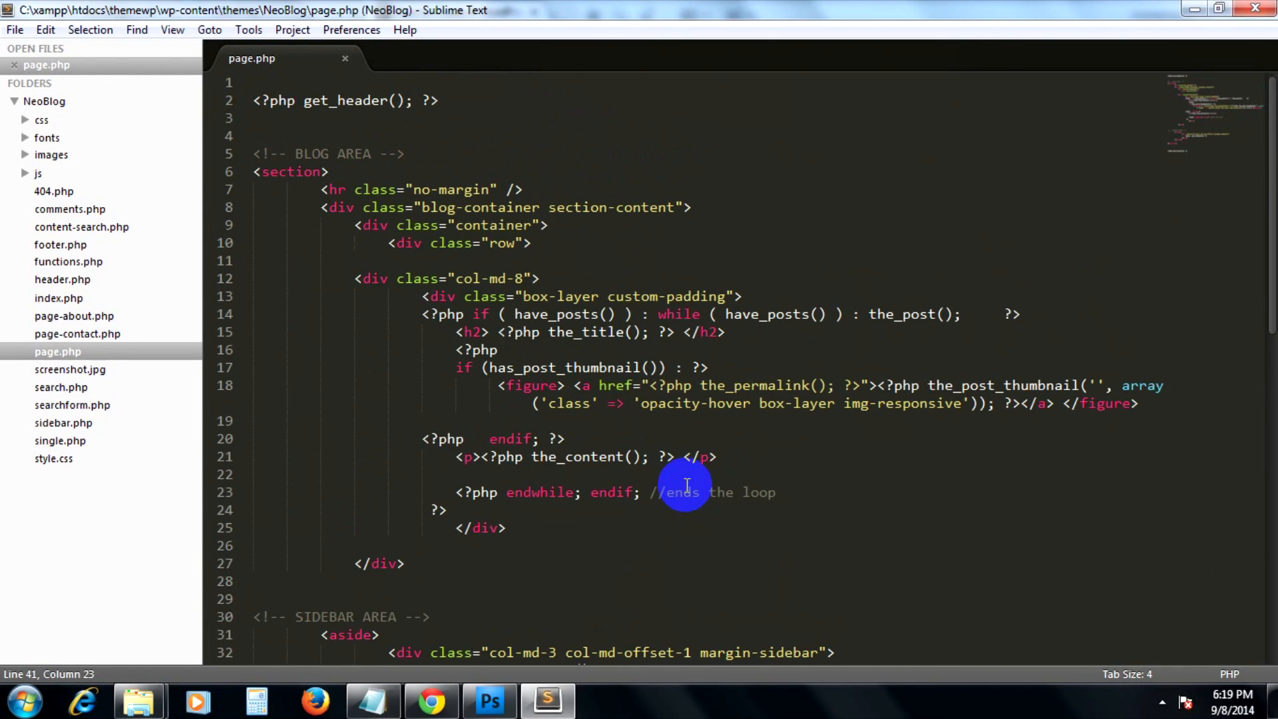
pyautogui.moveTo(762, 447)
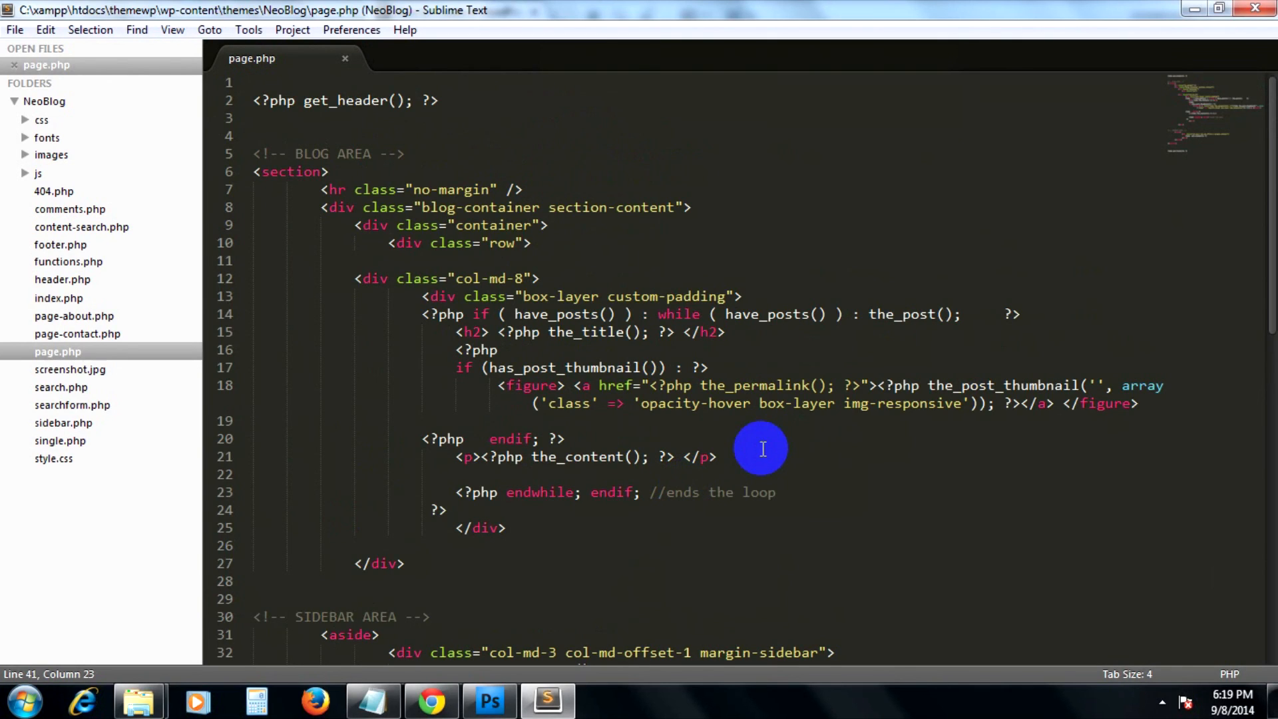